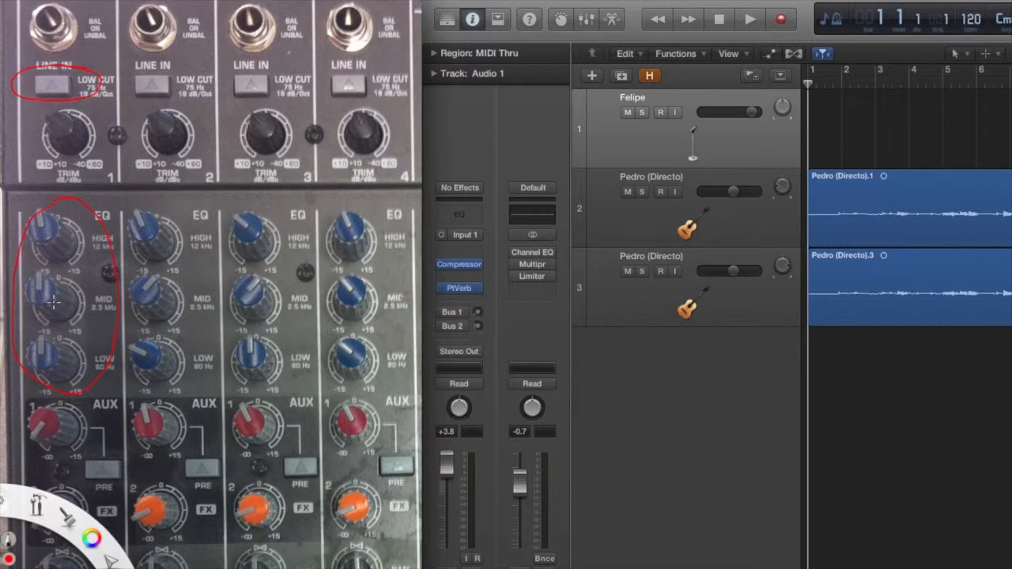
mouse_move(560, 6)
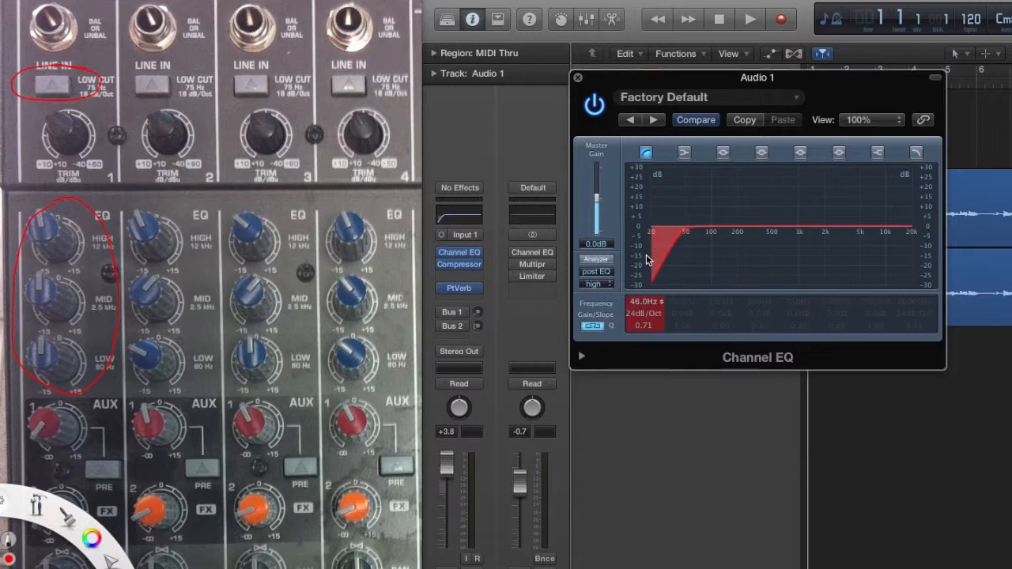
Set the Low Cut band to 75 Hz with an 18 dB/Oct slope.
drag(648, 256, 650, 240)
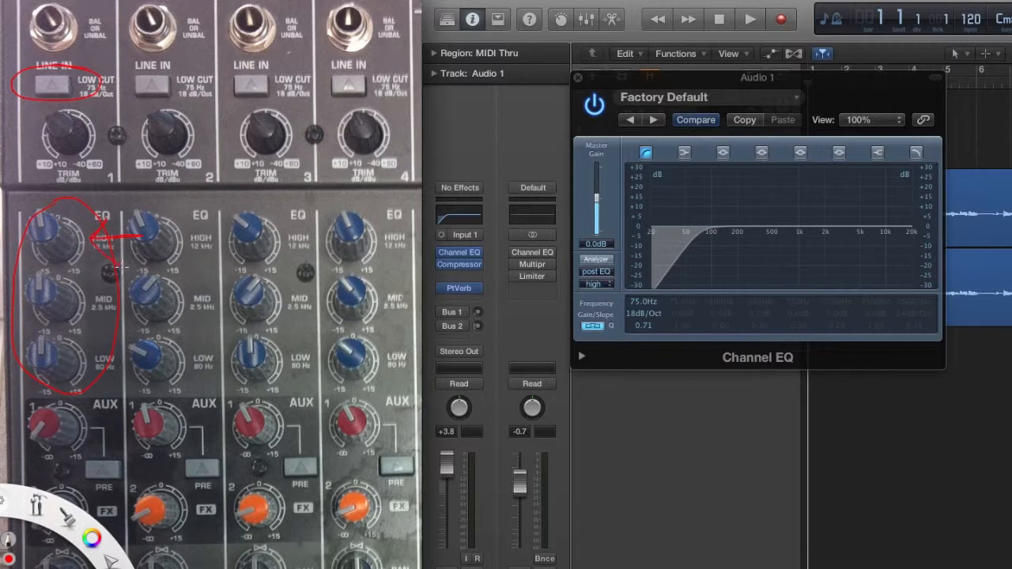
mouse_move(219, 261)
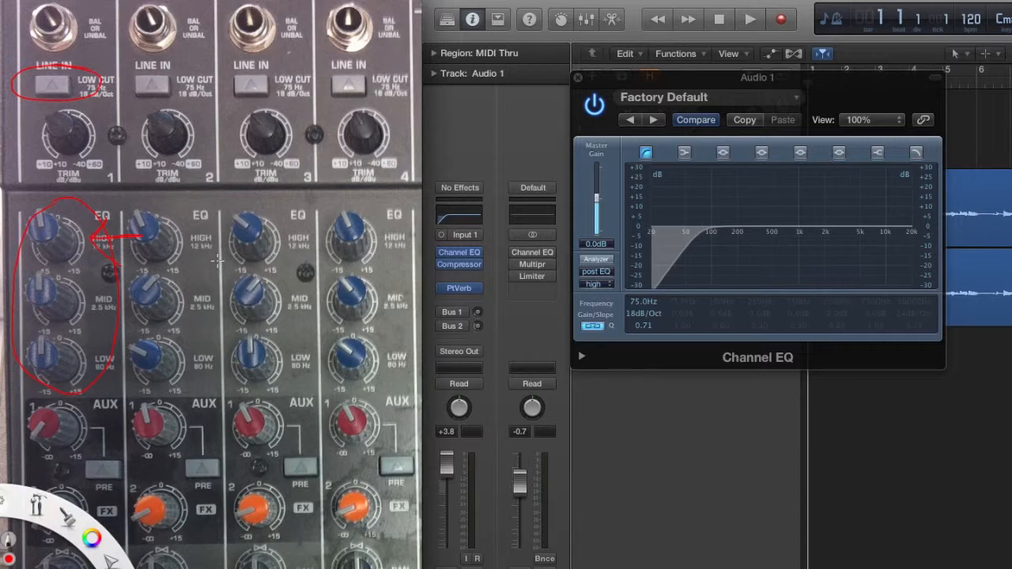
mouse_move(696, 189)
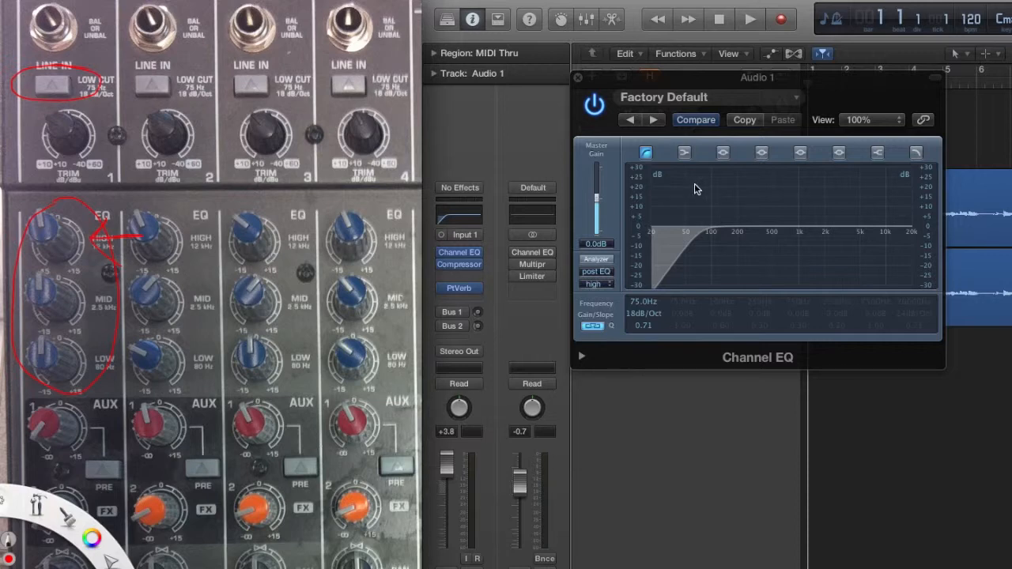
mouse_move(880, 183)
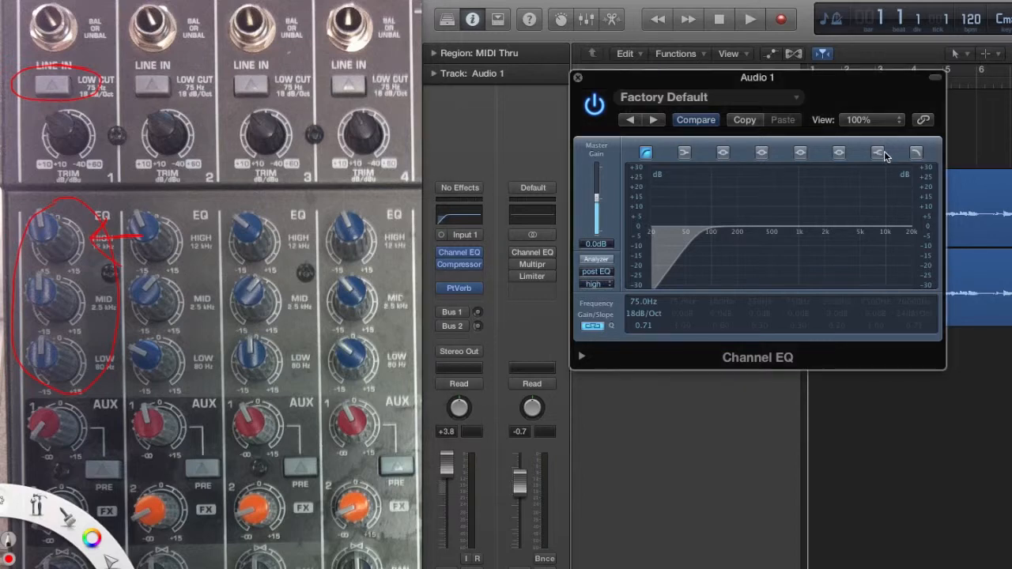
Enable the High Shelf band and raise its frequency to 12000 Hz at 0 dB gain.
click(878, 152)
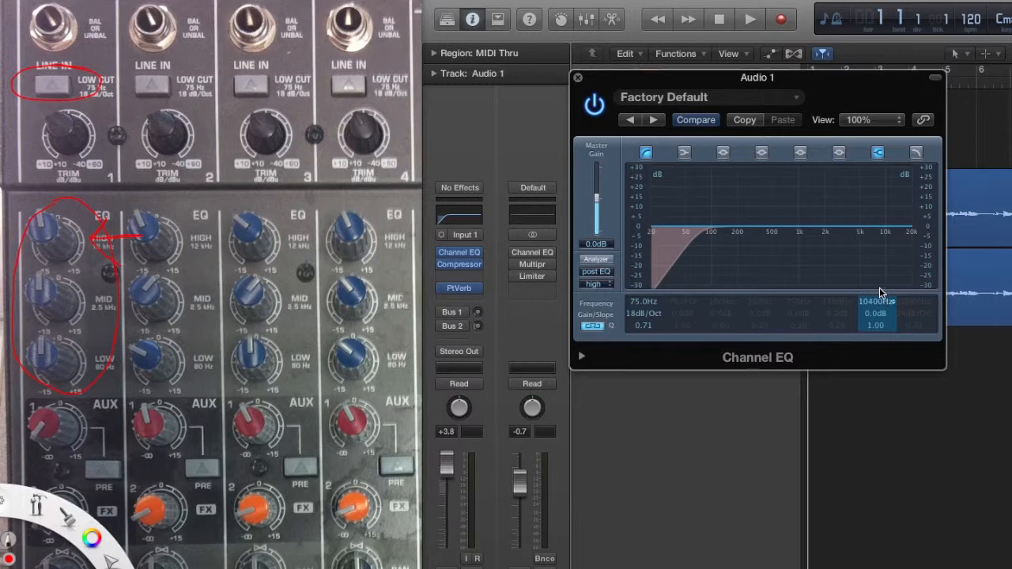
drag(878, 300, 878, 285)
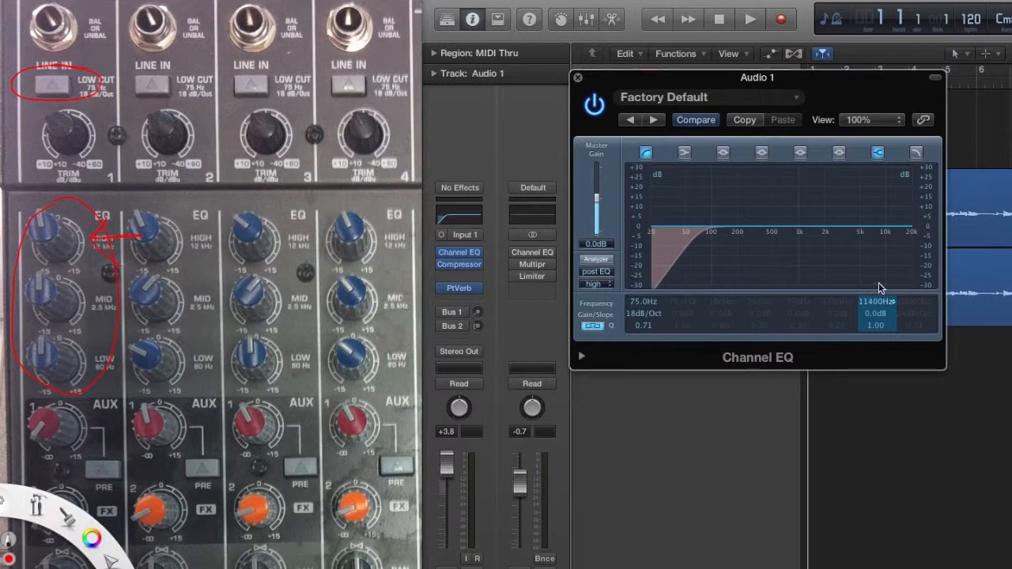
drag(876, 304, 876, 297)
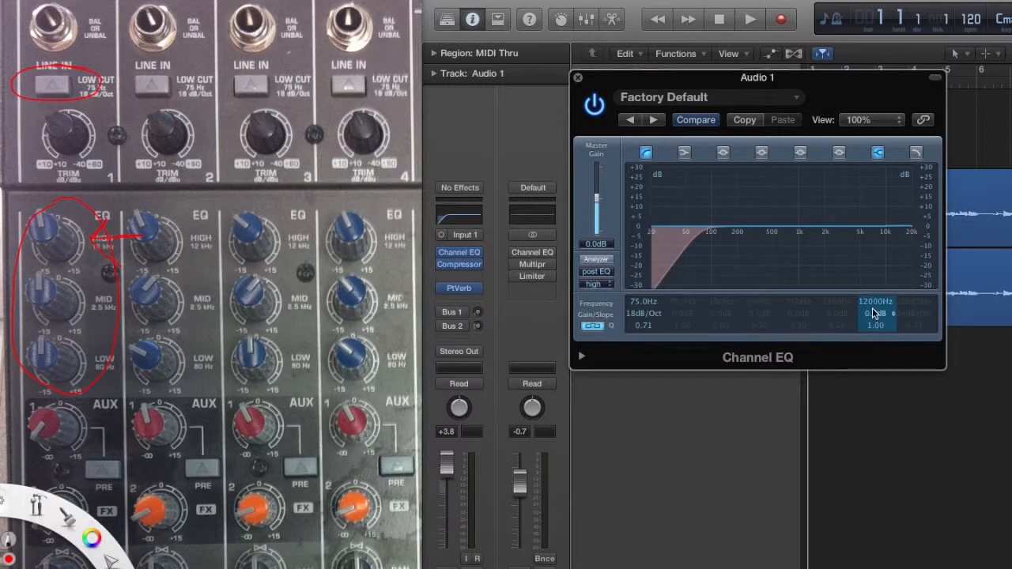
drag(876, 325, 876, 297)
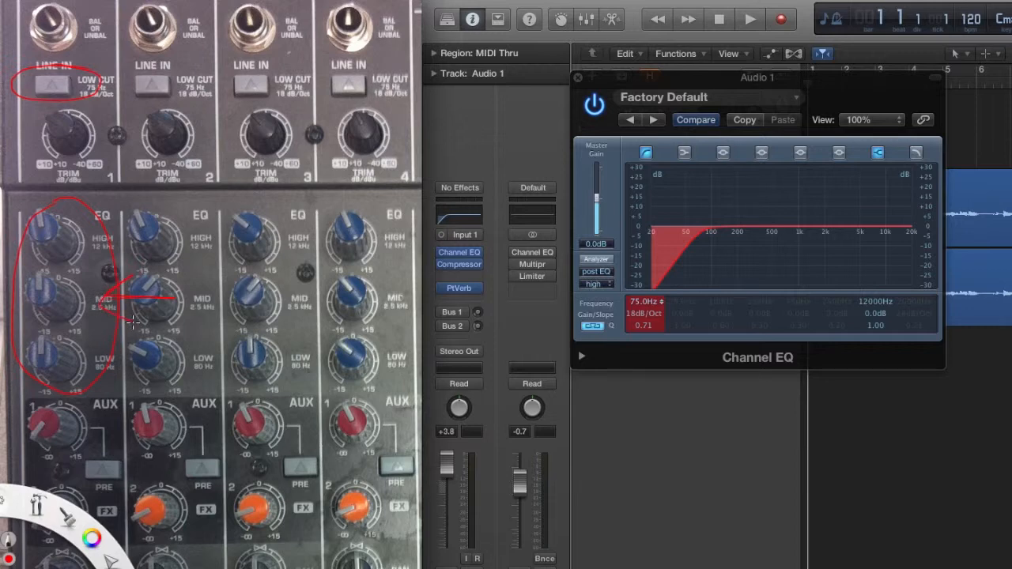
mouse_move(129, 320)
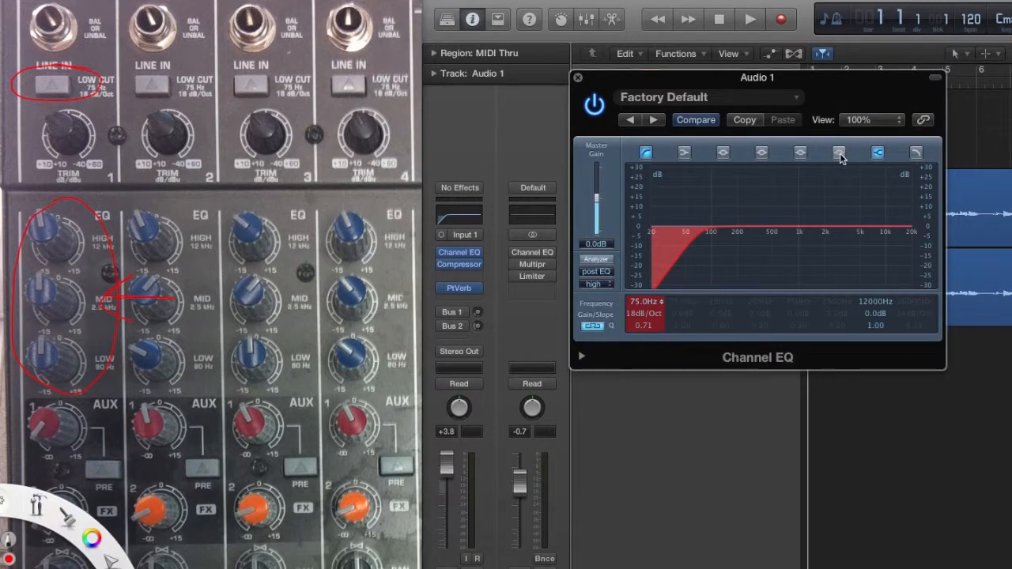
Enable a parametric mid band at 2500 Hz and shape its gain and Q.
click(839, 152)
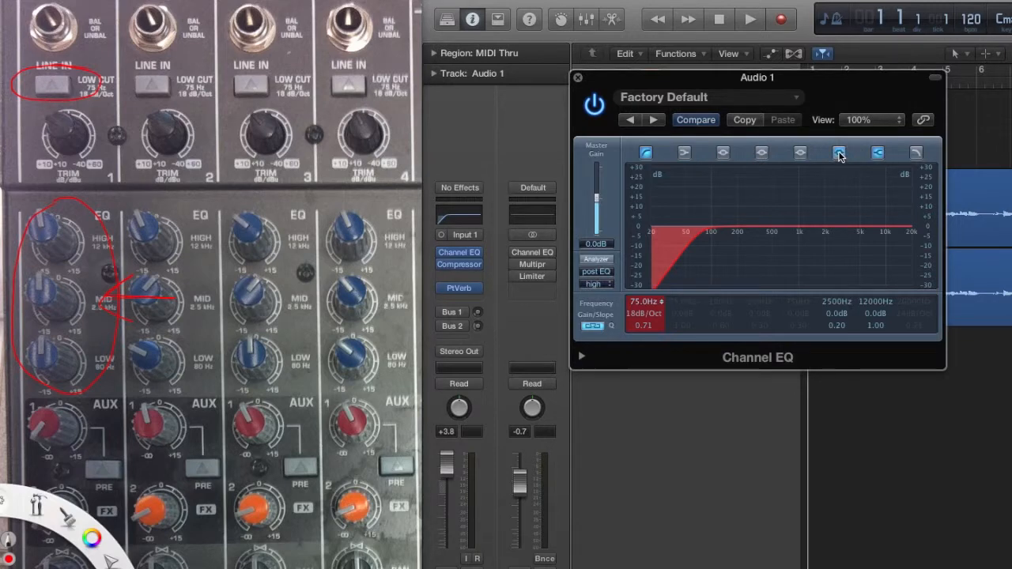
click(839, 151)
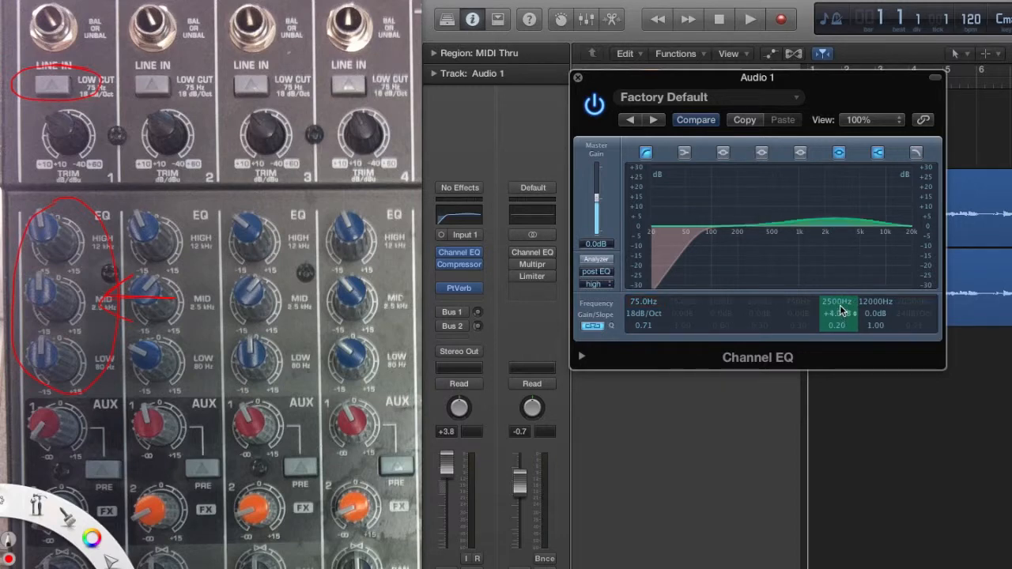
drag(837, 314, 837, 285)
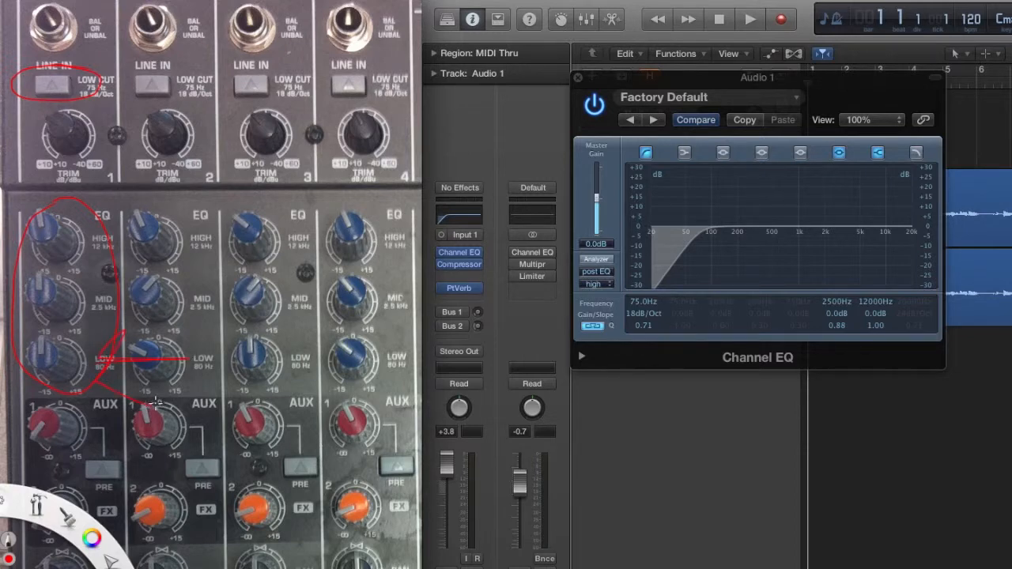
mouse_move(706, 152)
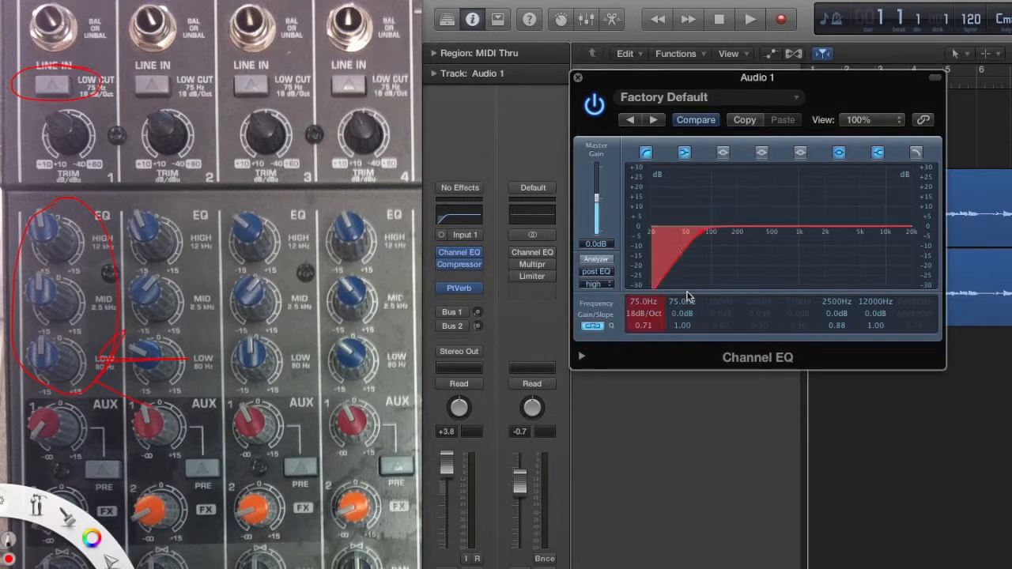
Tune the Low Shelf band's frequency to match the mixer's low knob.
drag(681, 301, 686, 297)
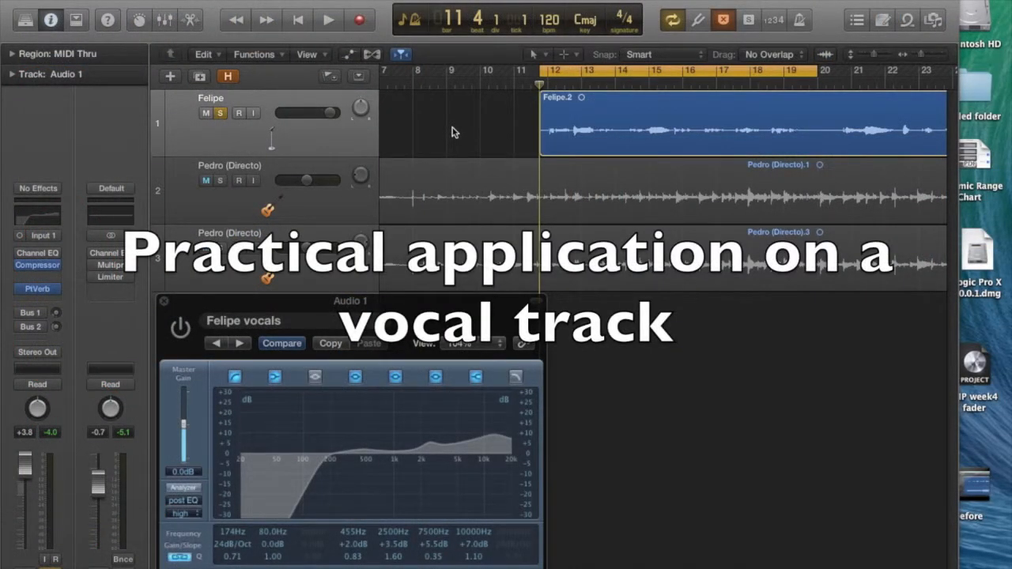
Save the Channel EQ as the 'Felipe vocals' preset and adjust its 7500 Hz band.
click(206, 180)
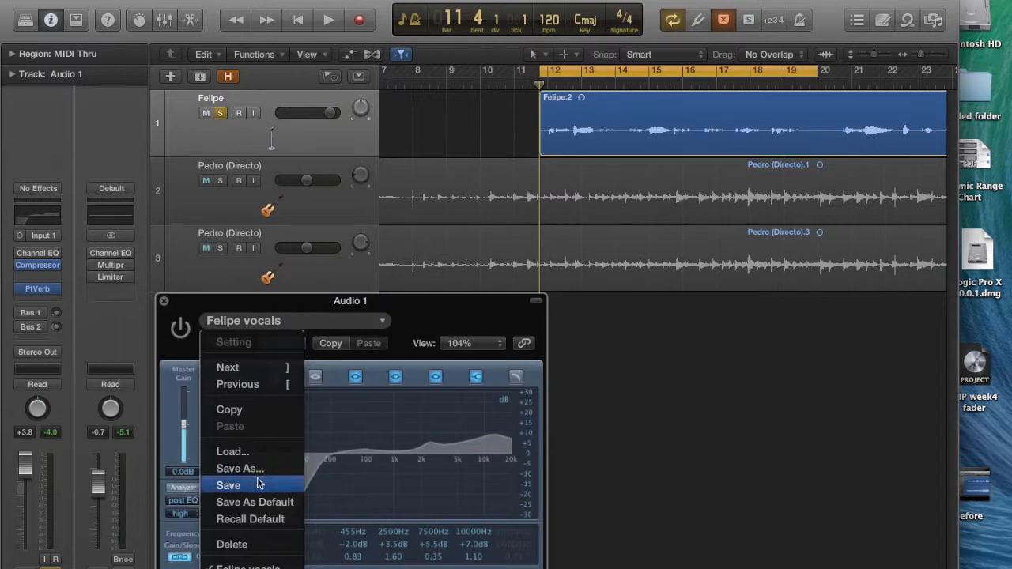
click(241, 468)
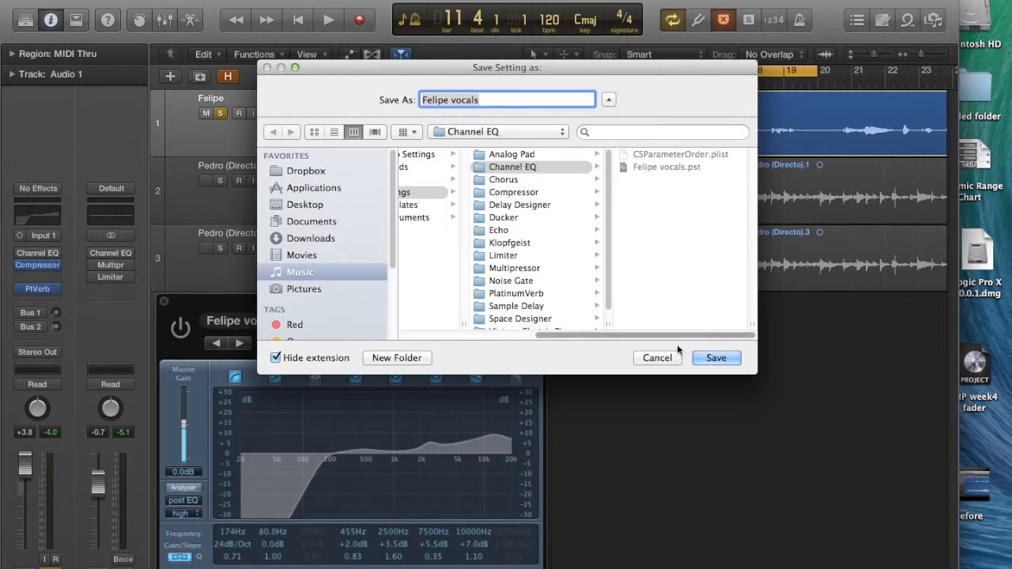
click(715, 357)
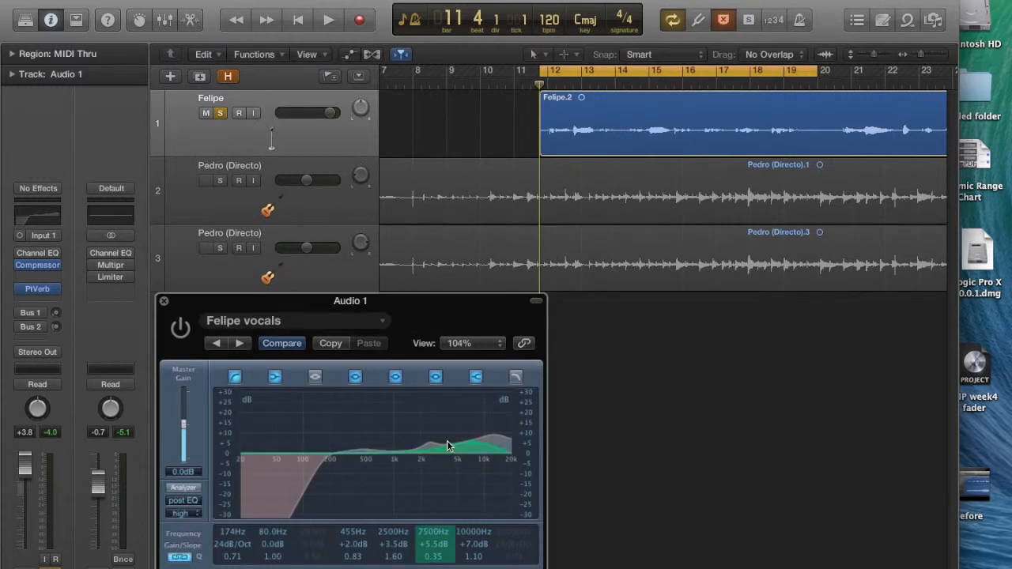
drag(451, 446, 491, 446)
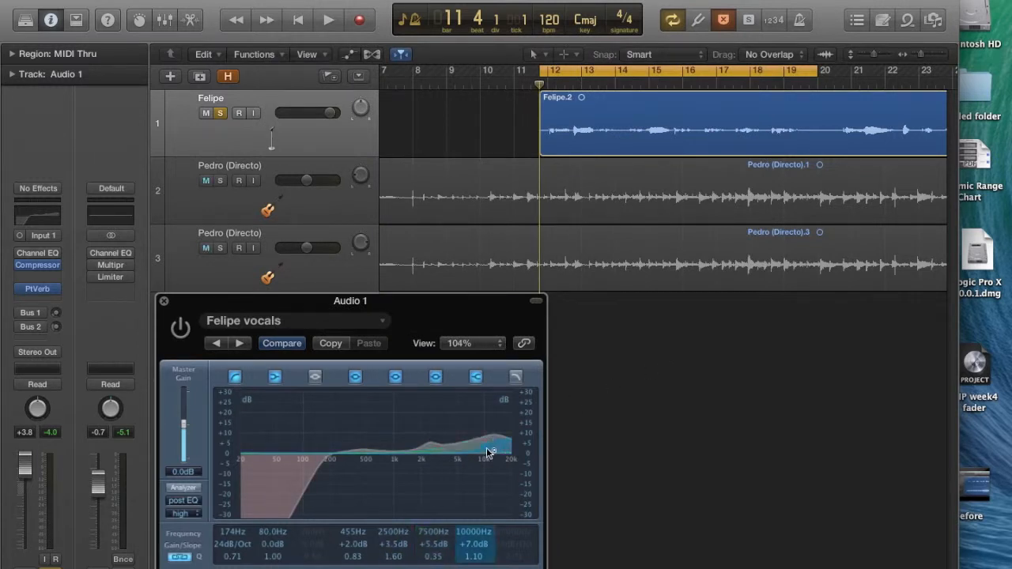